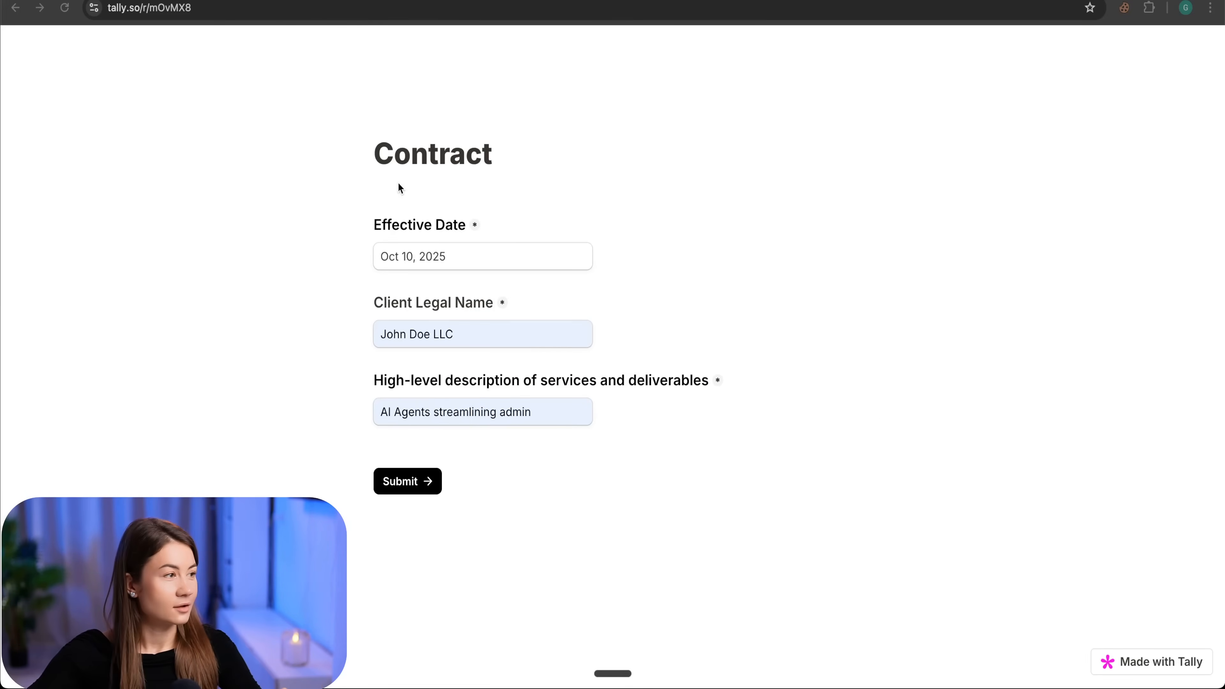
mouse_move(461, 296)
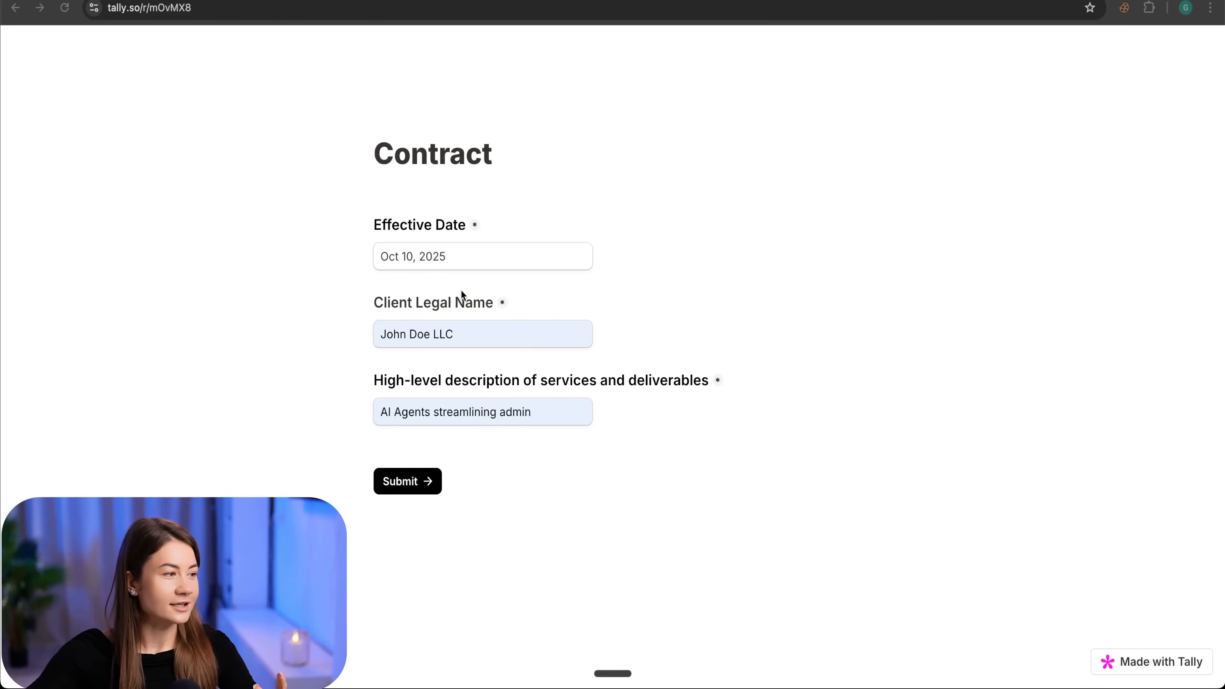
mouse_move(390, 581)
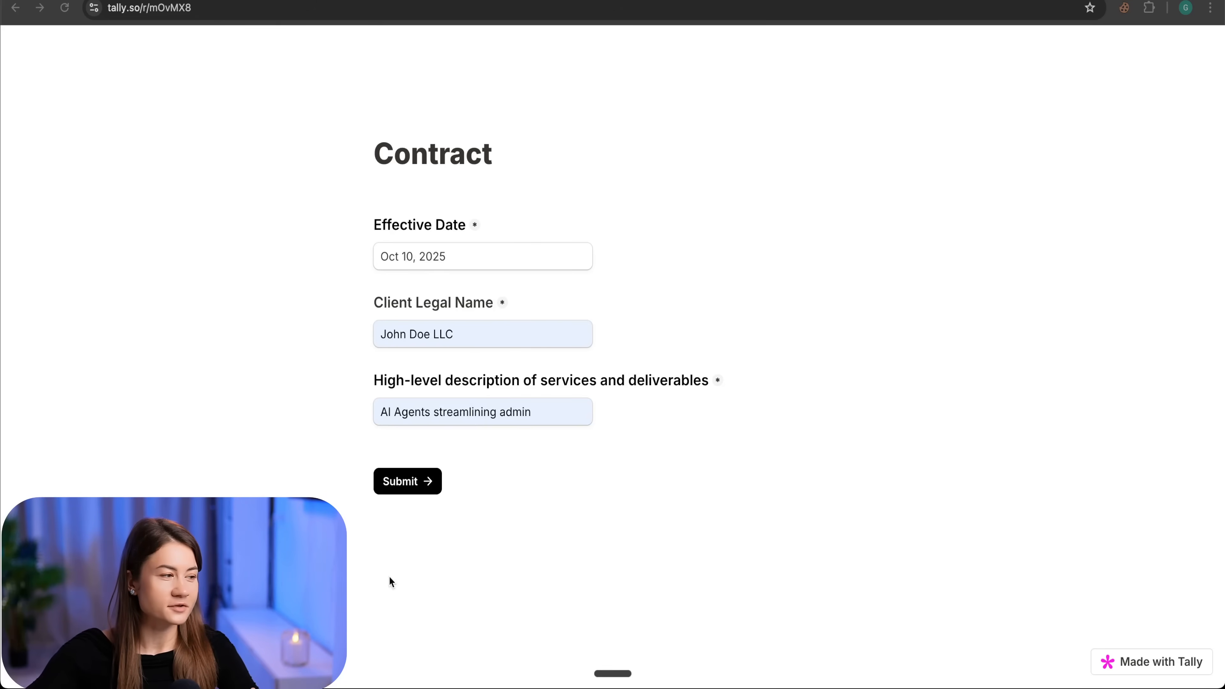
Finish the services description and submit the Contract form.
click(482, 412)
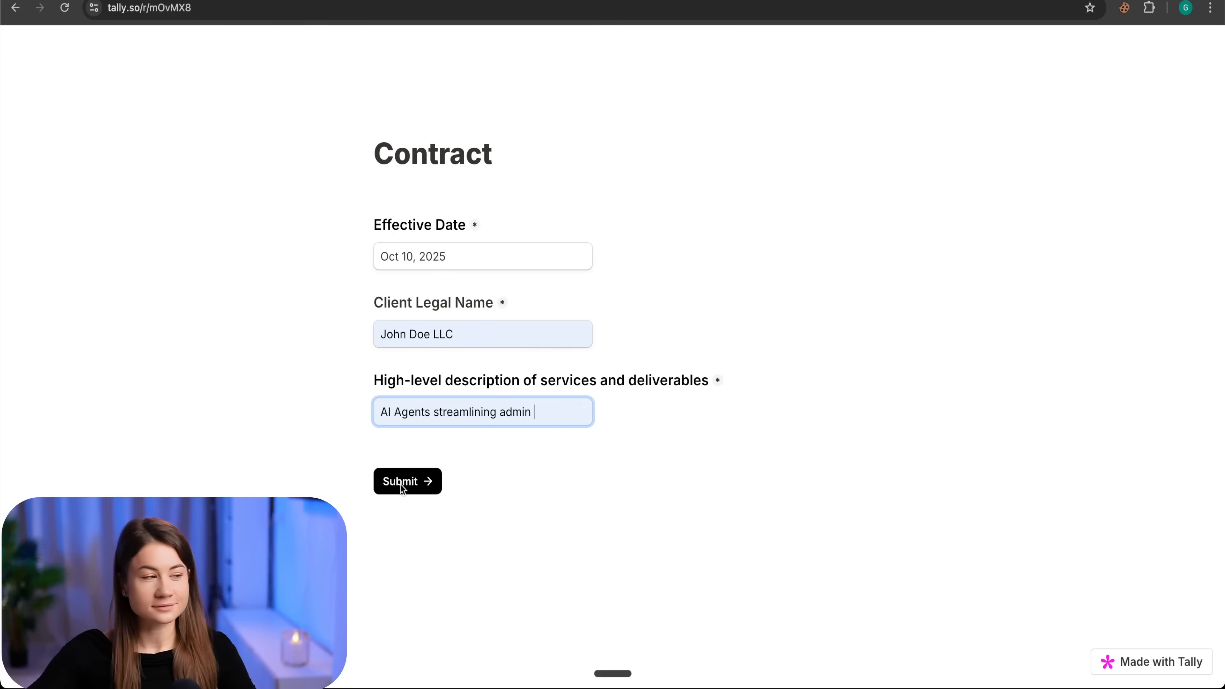
click(406, 481)
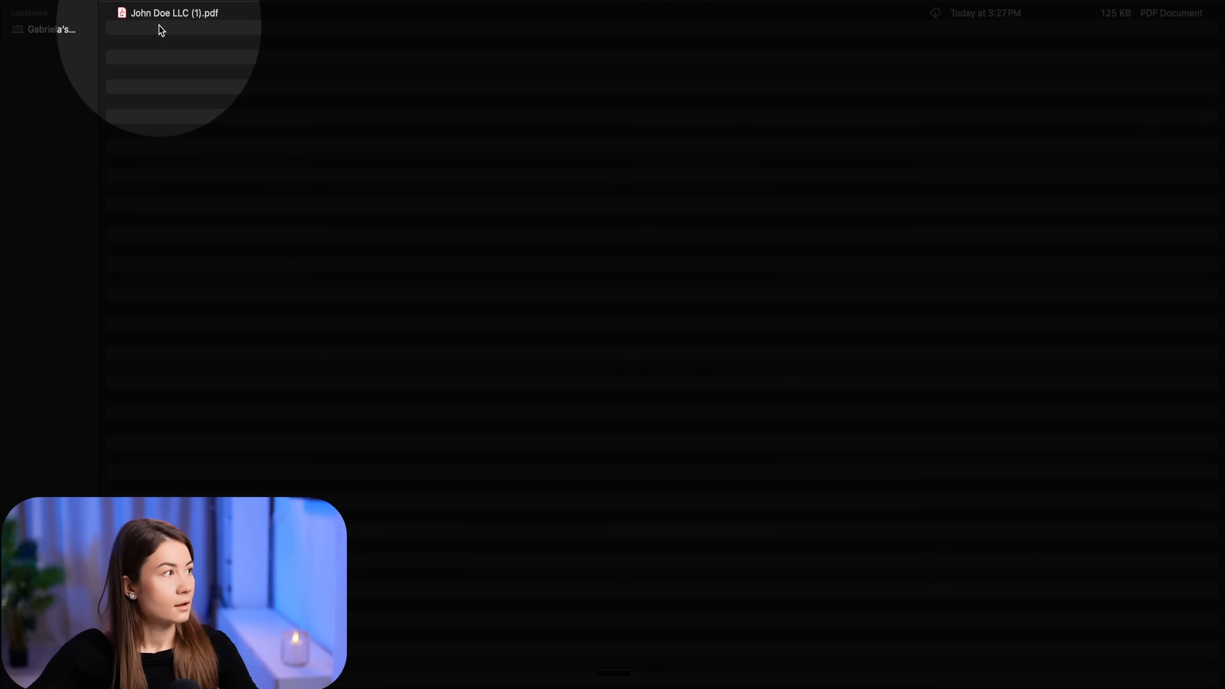
Select the generated contract PDF and open it with Preview via Open With.
click(174, 13)
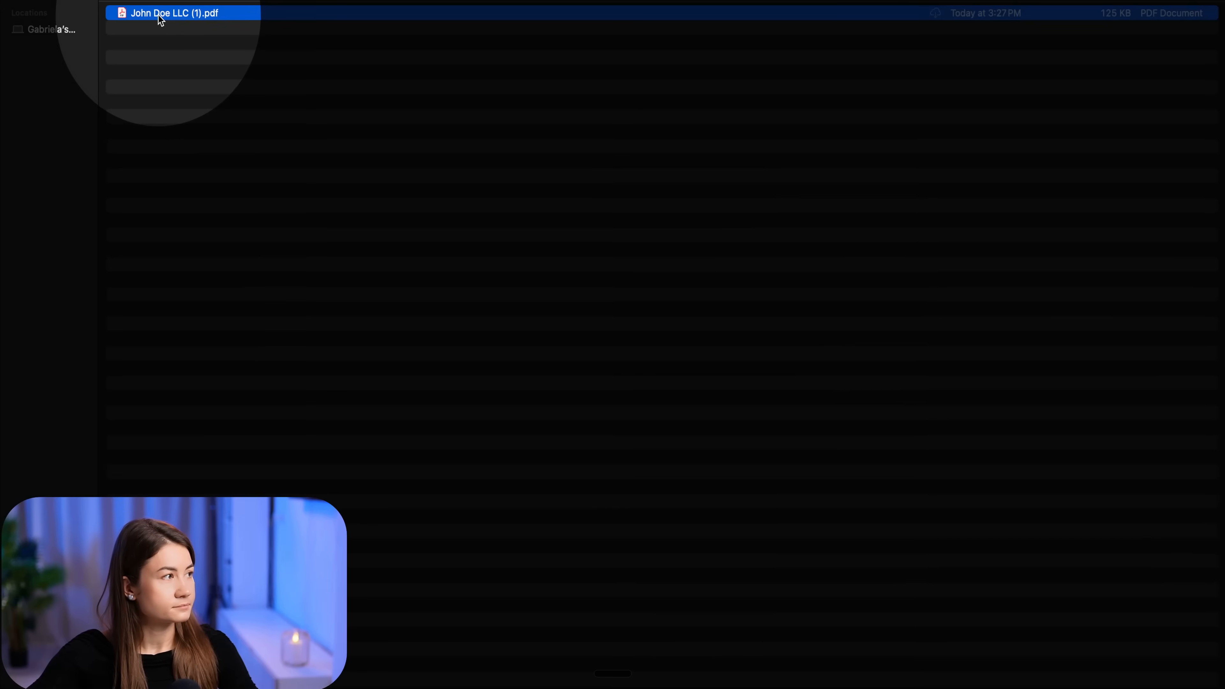
right_click(175, 14)
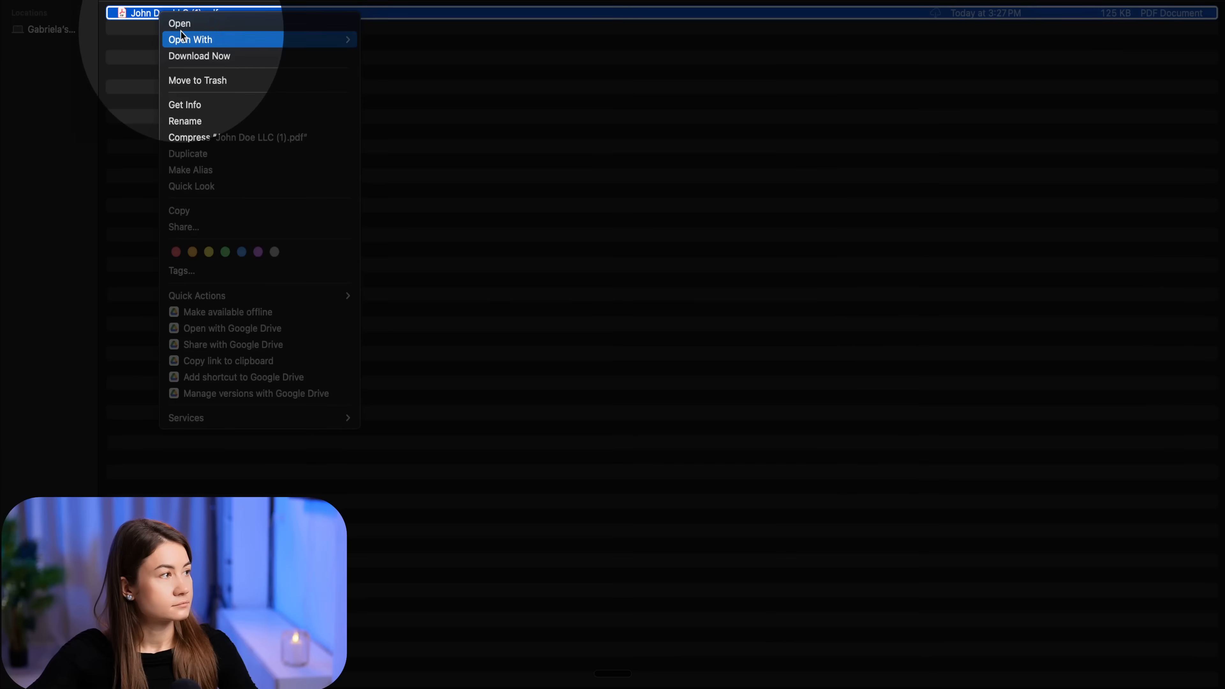
click(178, 23)
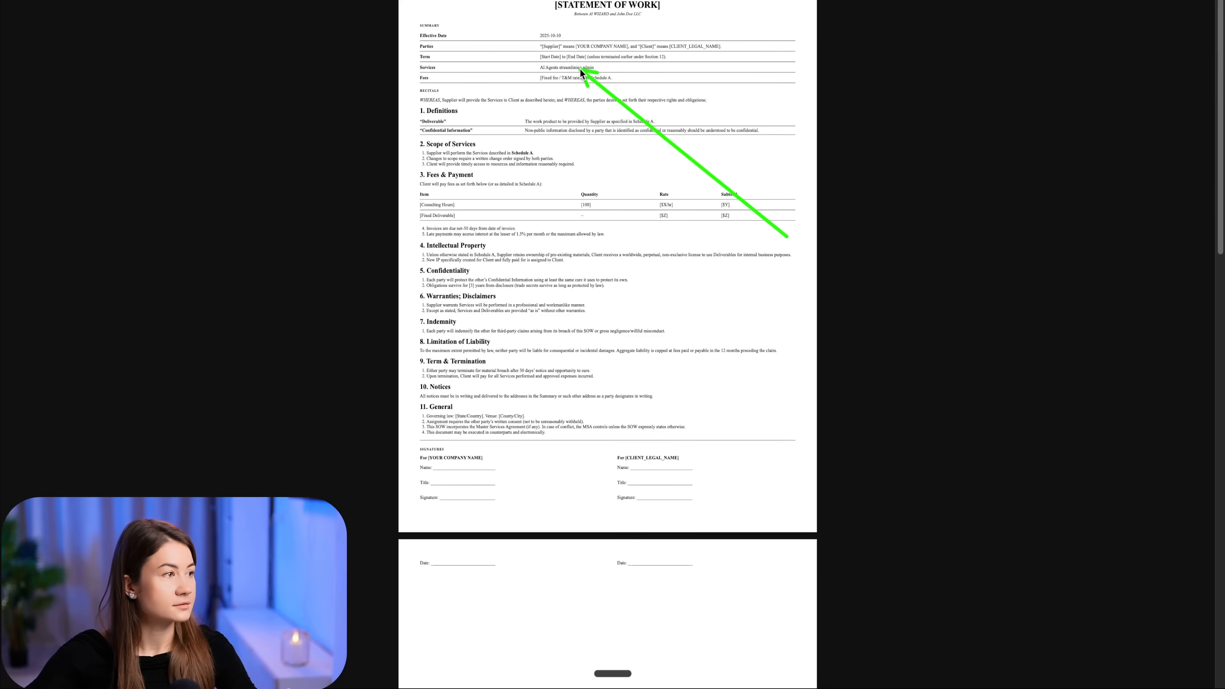
mouse_move(647, 19)
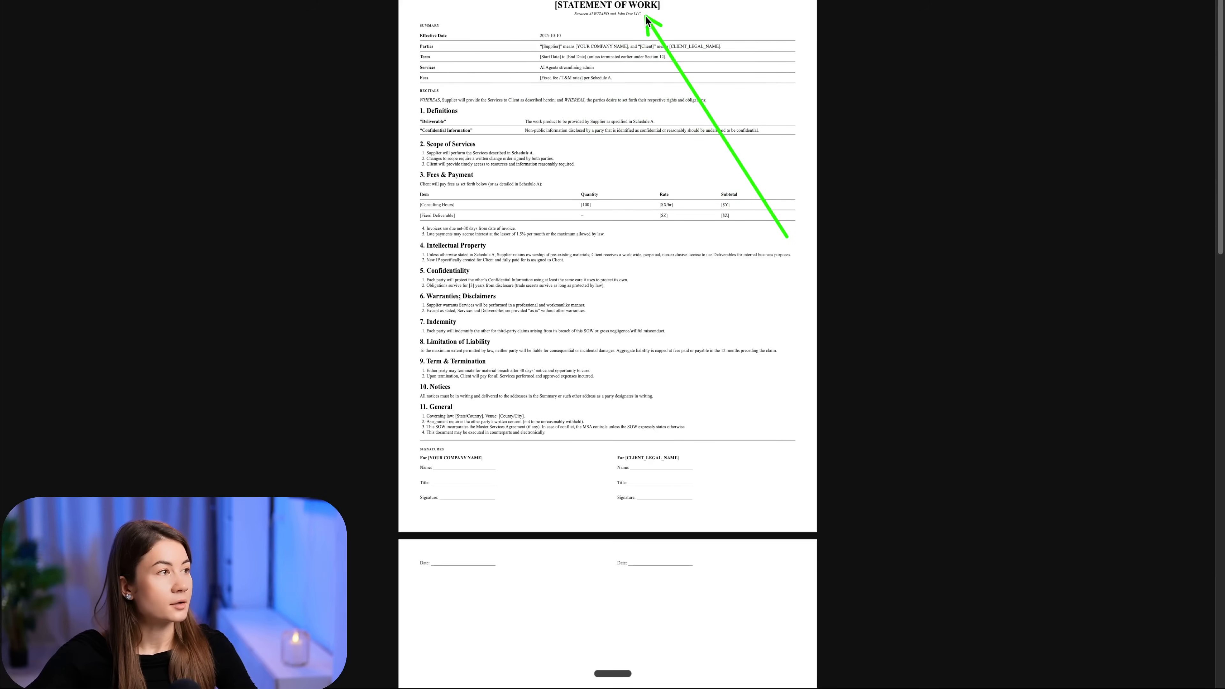
mouse_move(553, 474)
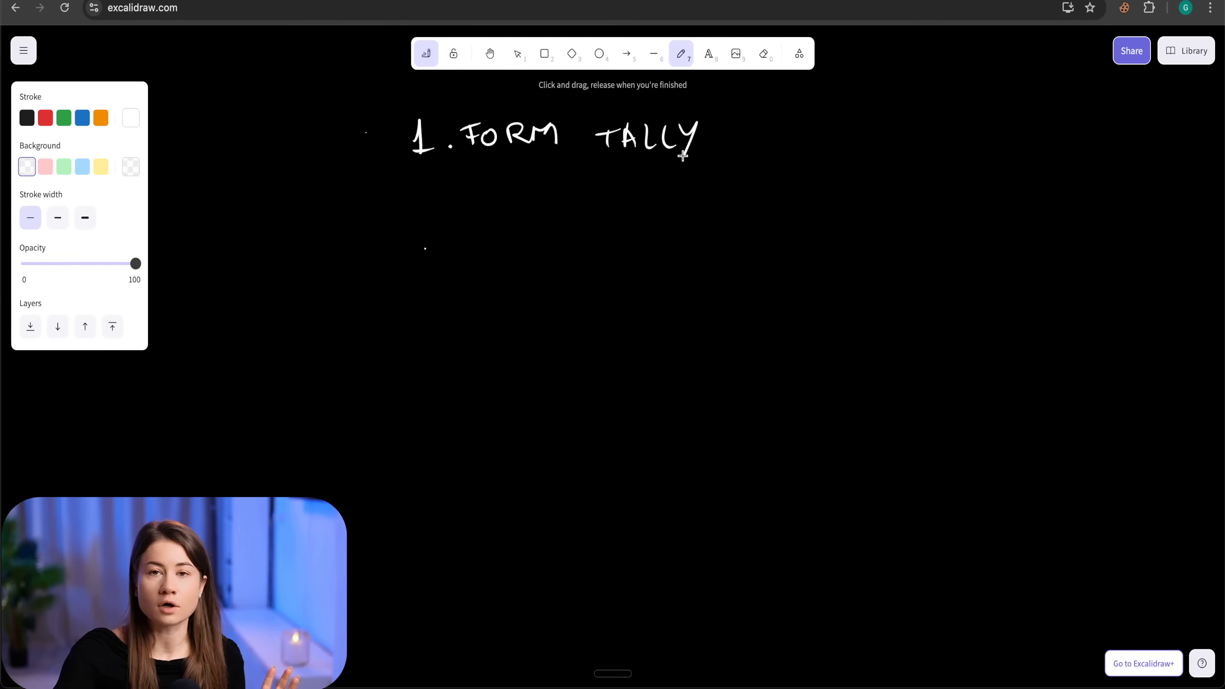
mouse_move(427, 185)
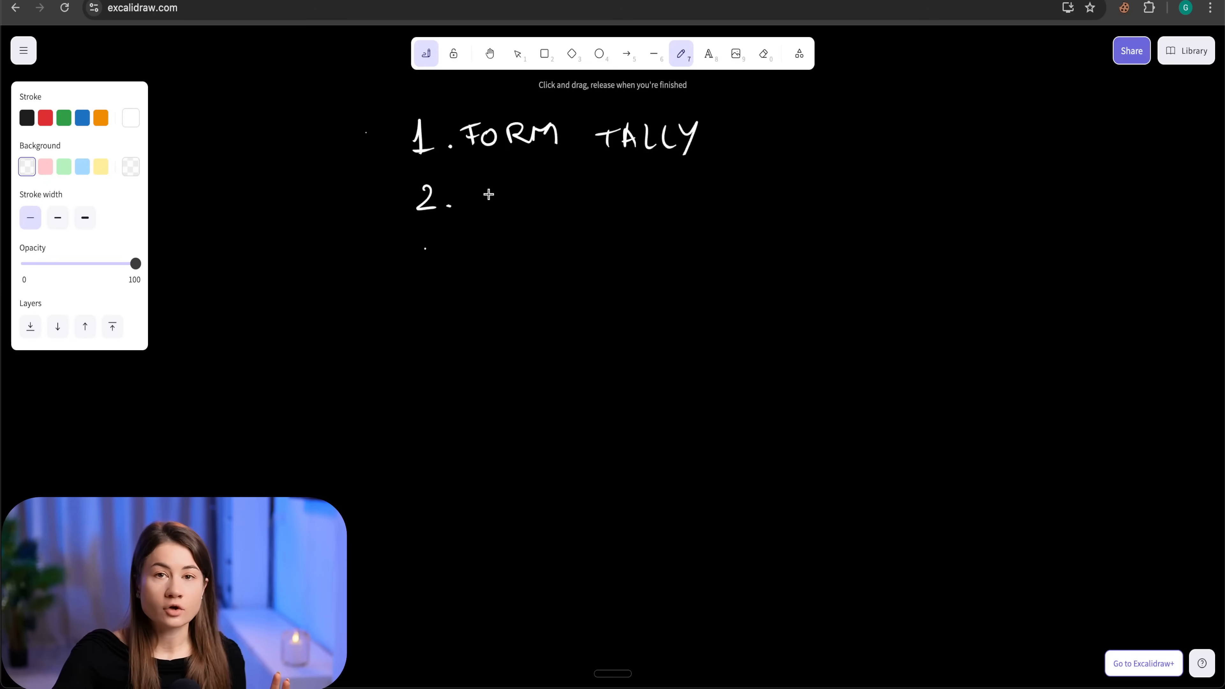
mouse_move(478, 187)
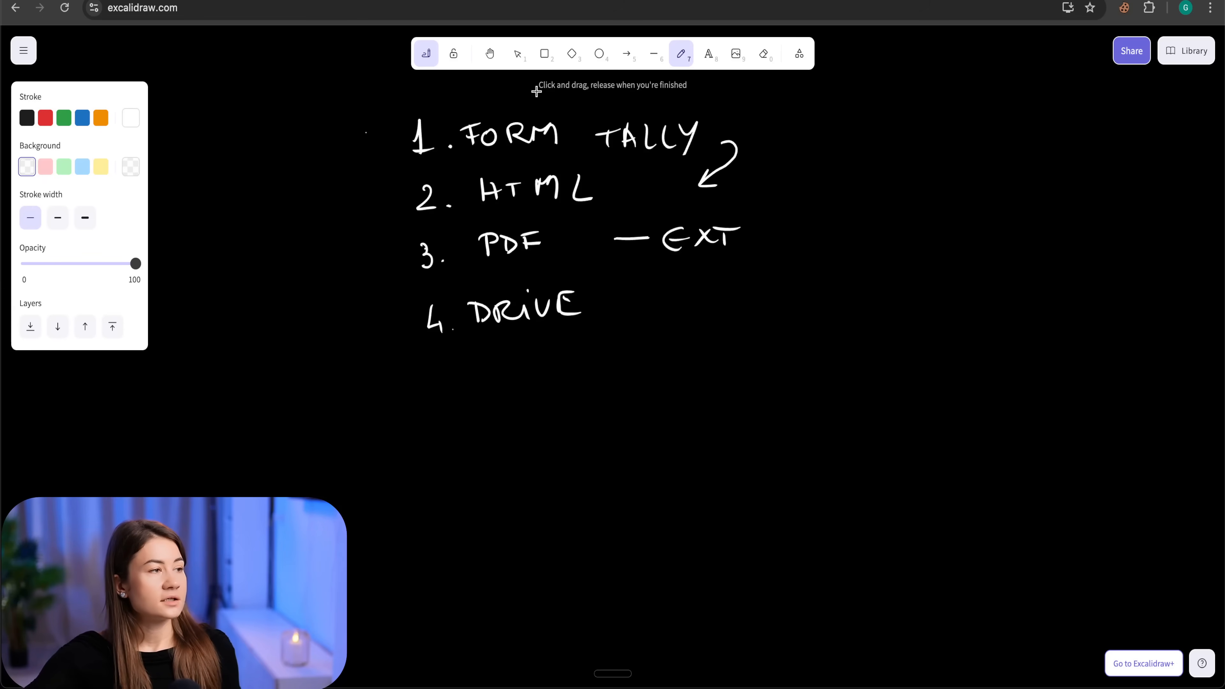
mouse_move(614, 146)
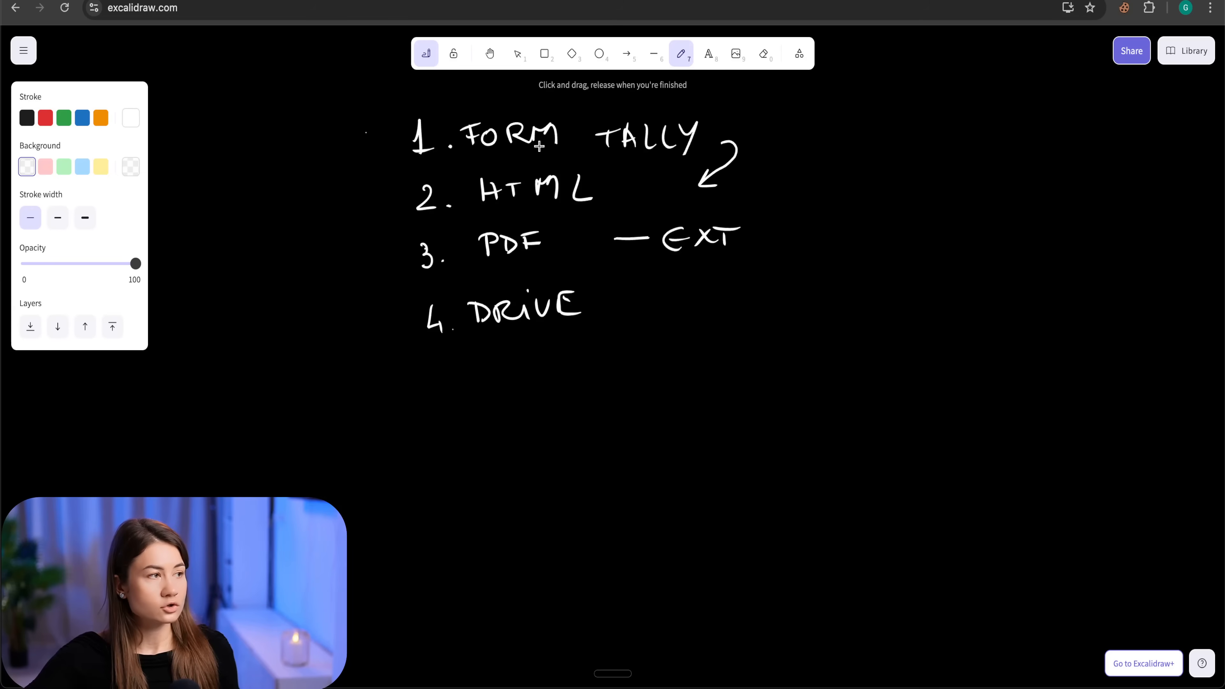
mouse_move(654, 147)
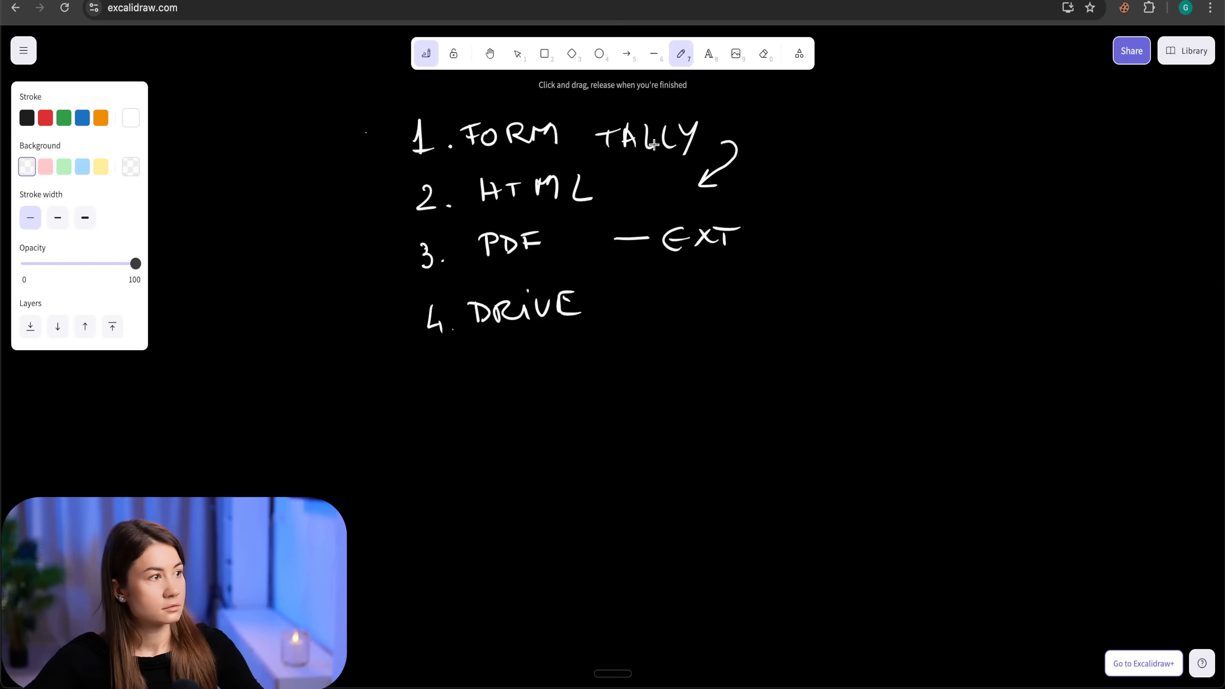
Switch from the Excalidraw plan sketch over to the Tally Contract form.
click(143, 8)
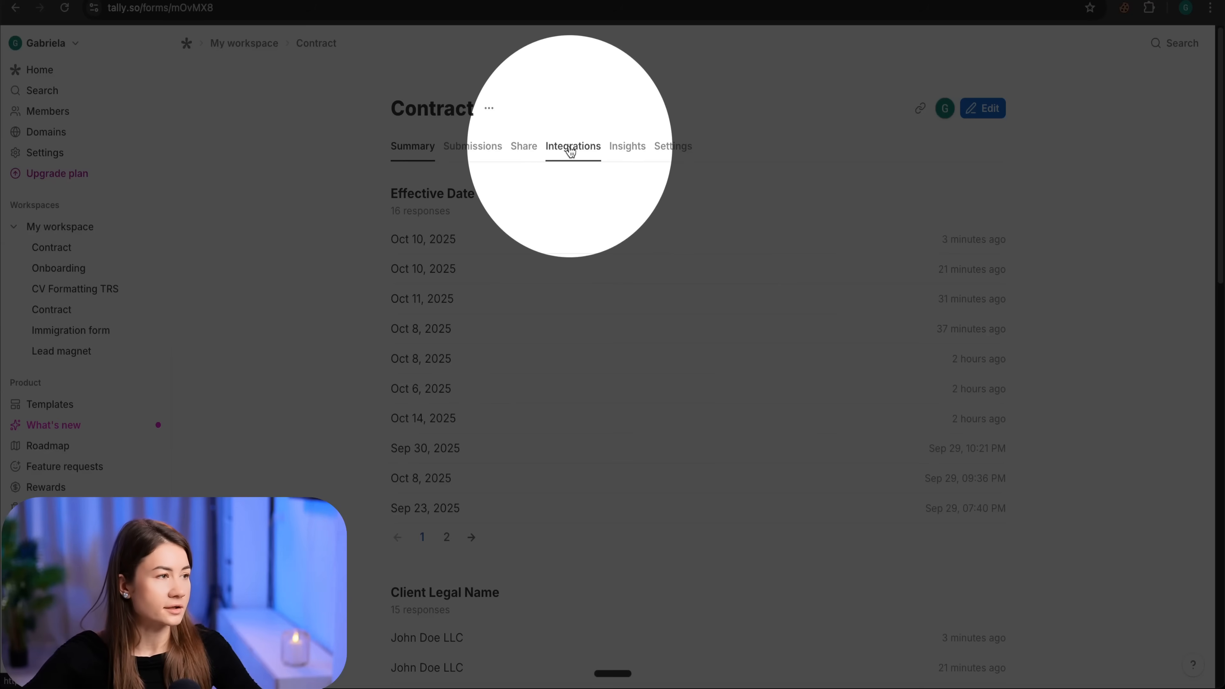
View the Contract form's Integrations and its webhook connection to n8n.
click(573, 146)
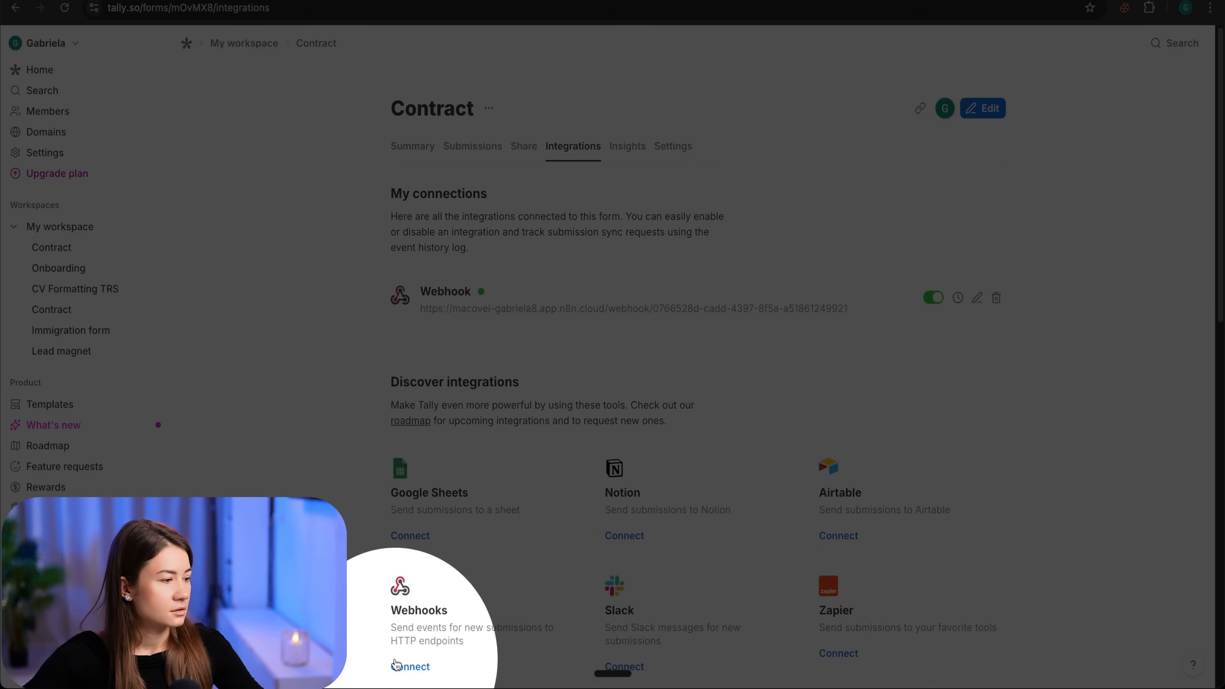
click(410, 667)
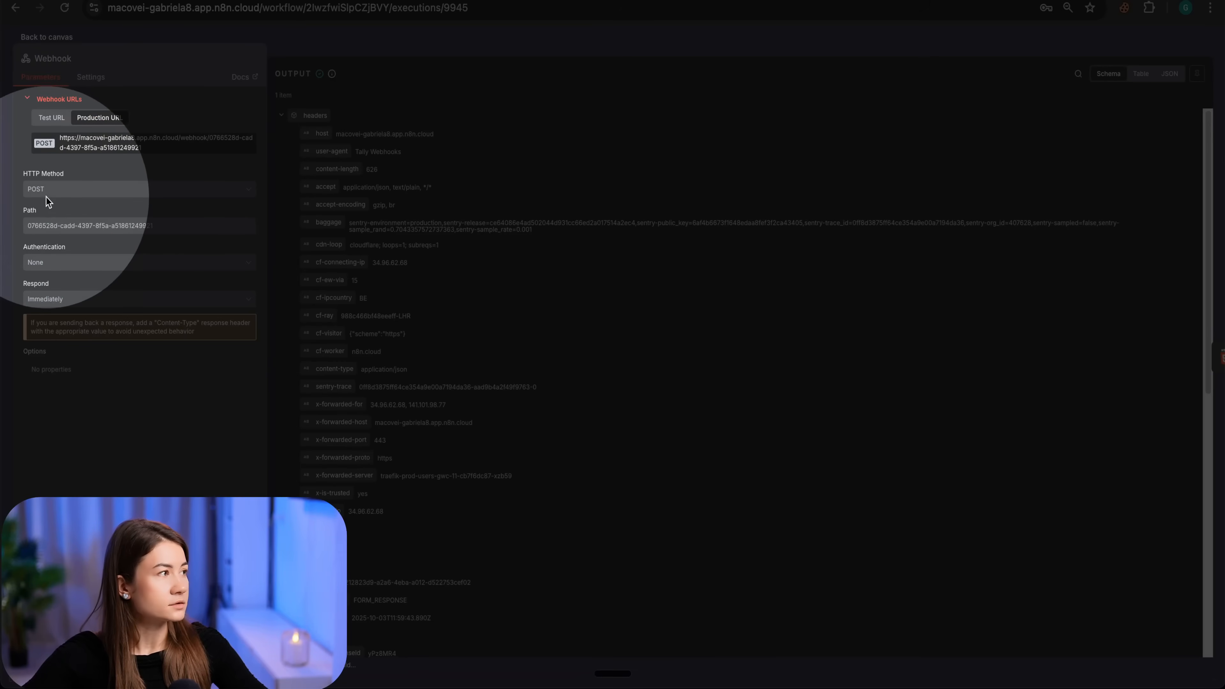
mouse_move(46, 199)
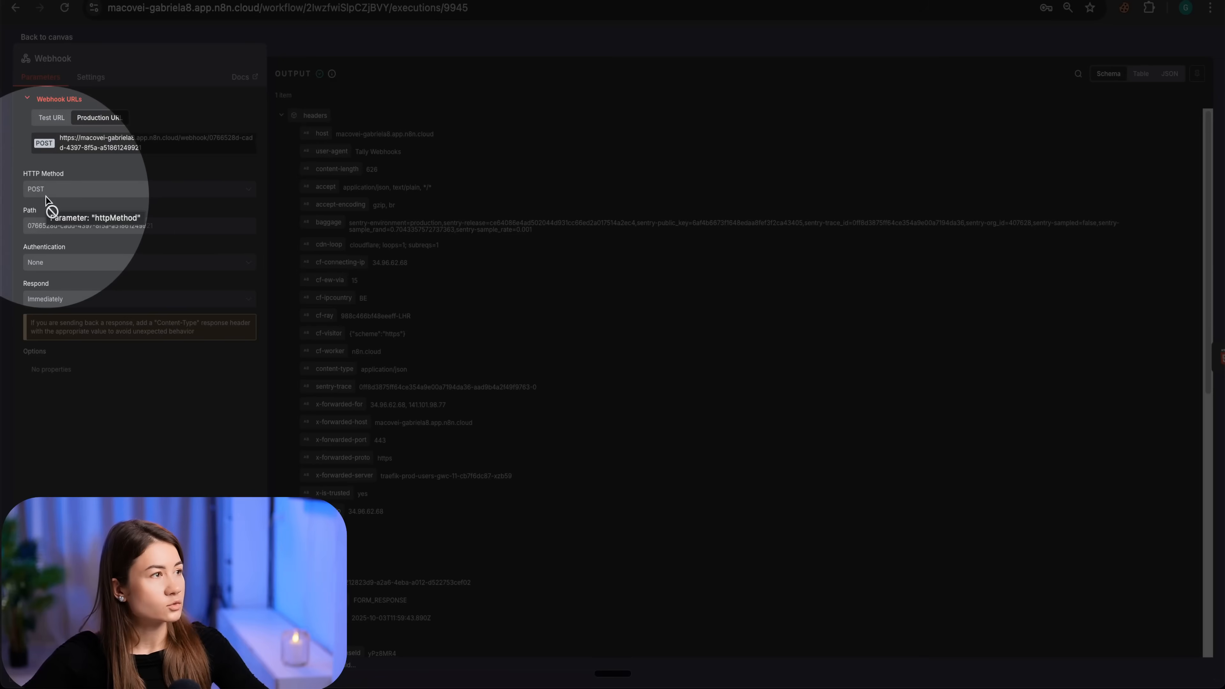
mouse_move(457, 123)
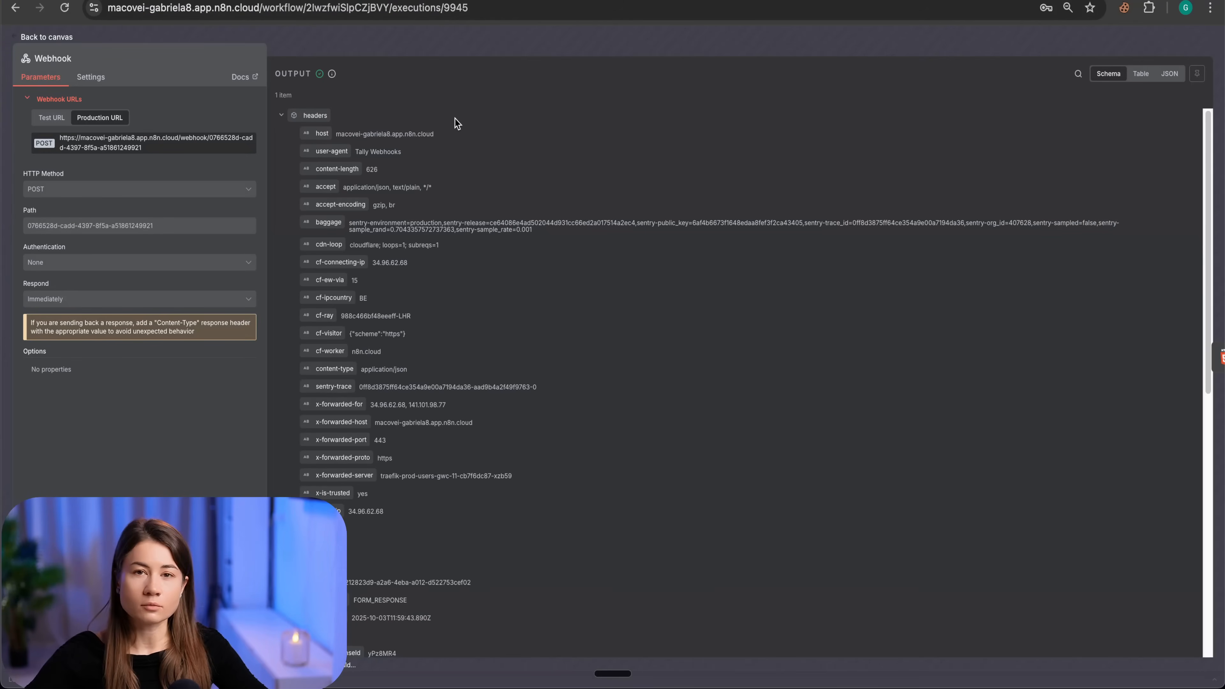
mouse_move(500, 272)
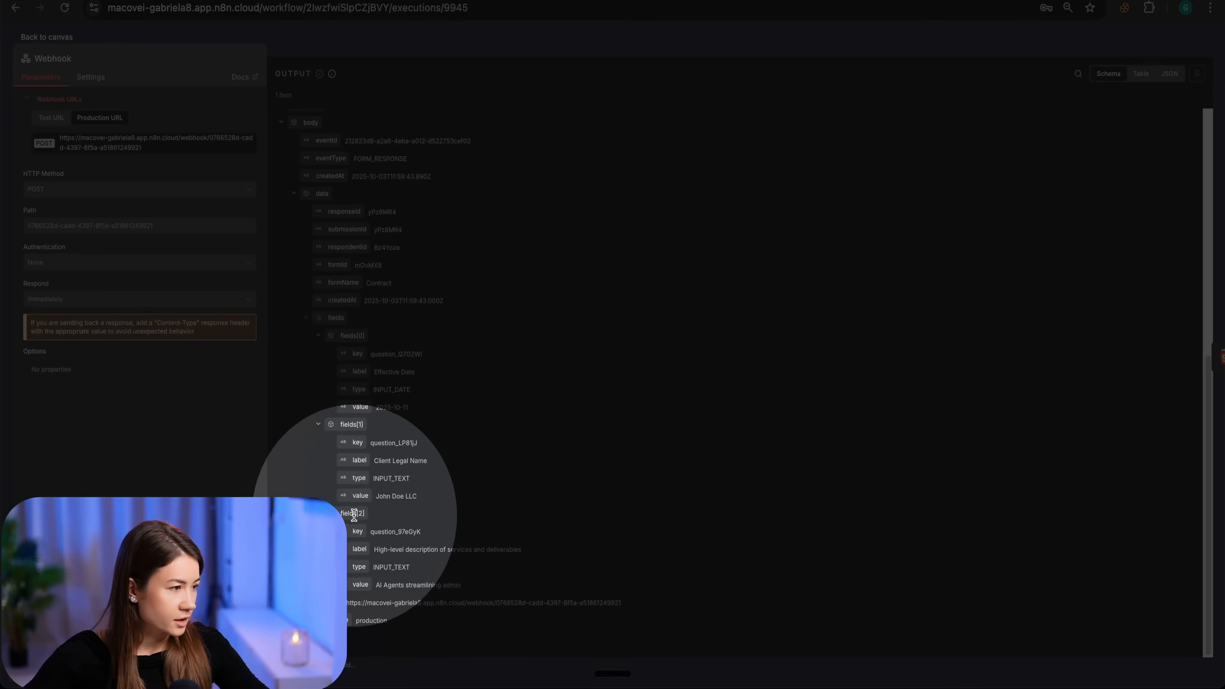
mouse_move(372, 554)
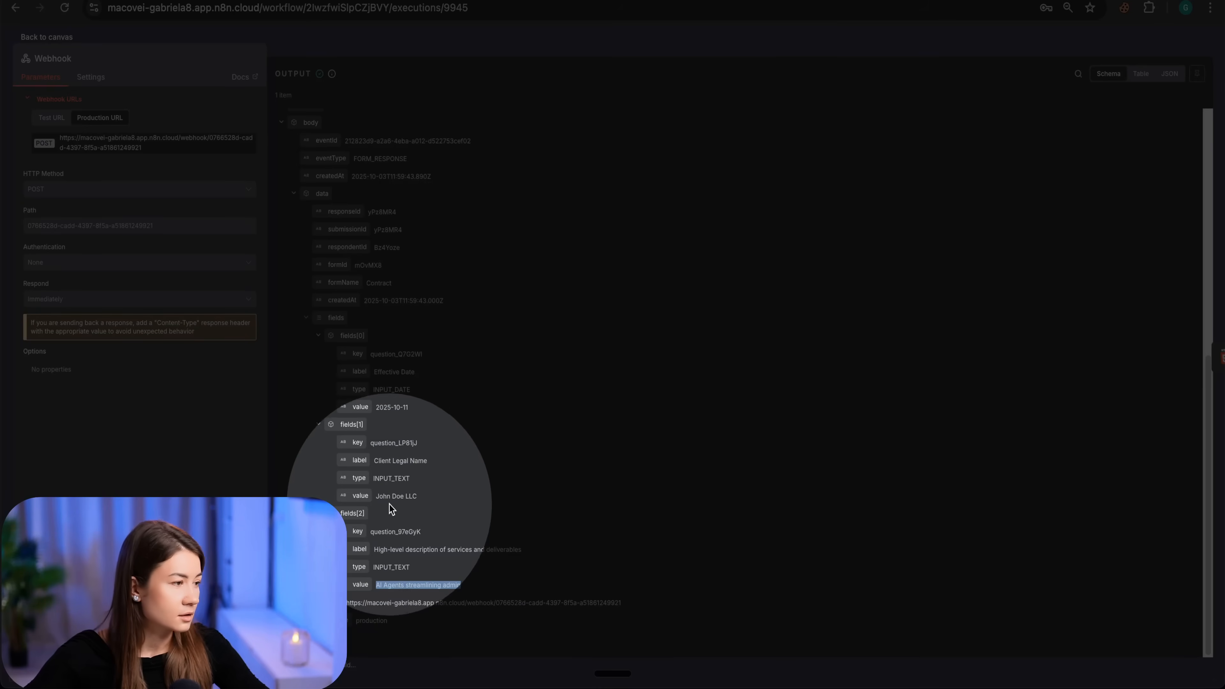
Inspect the submitted services description value and leave the Webhook node.
double_click(400, 460)
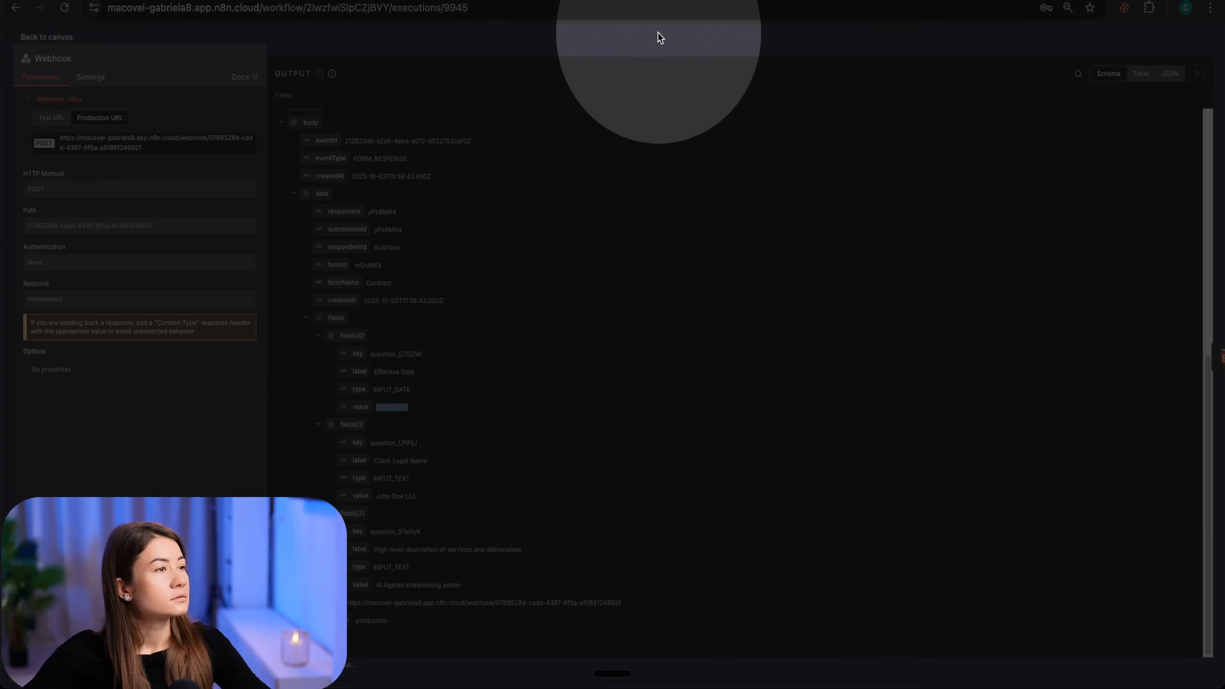
click(46, 37)
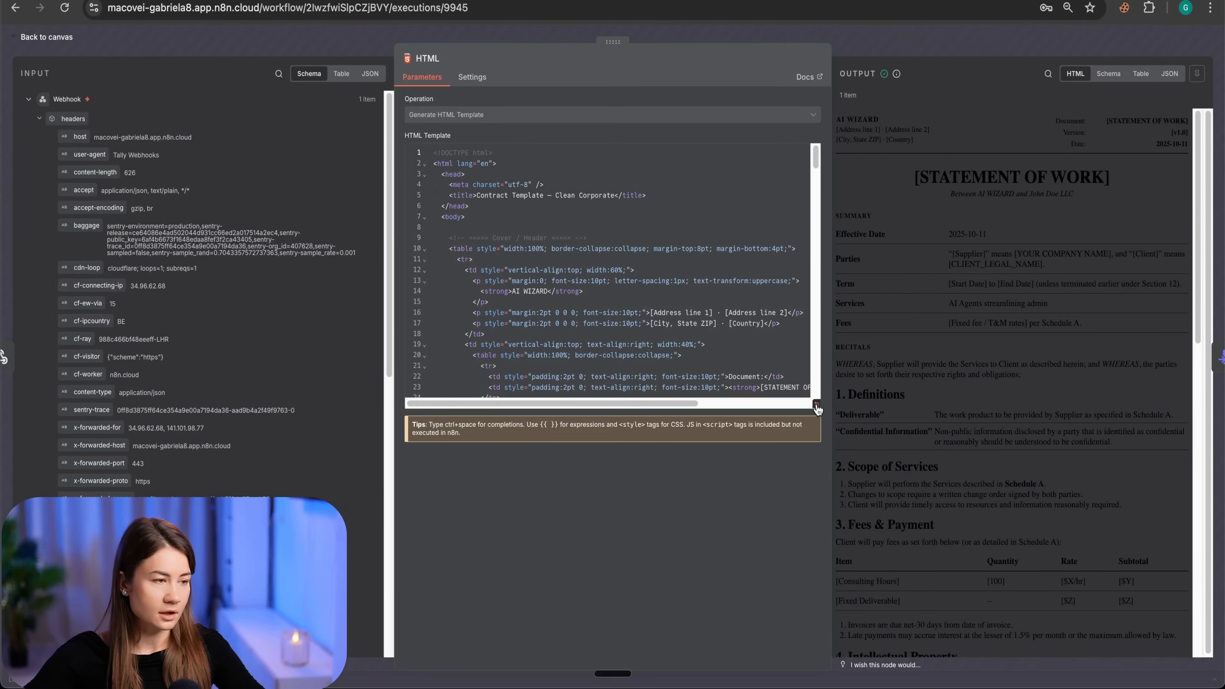
click(815, 404)
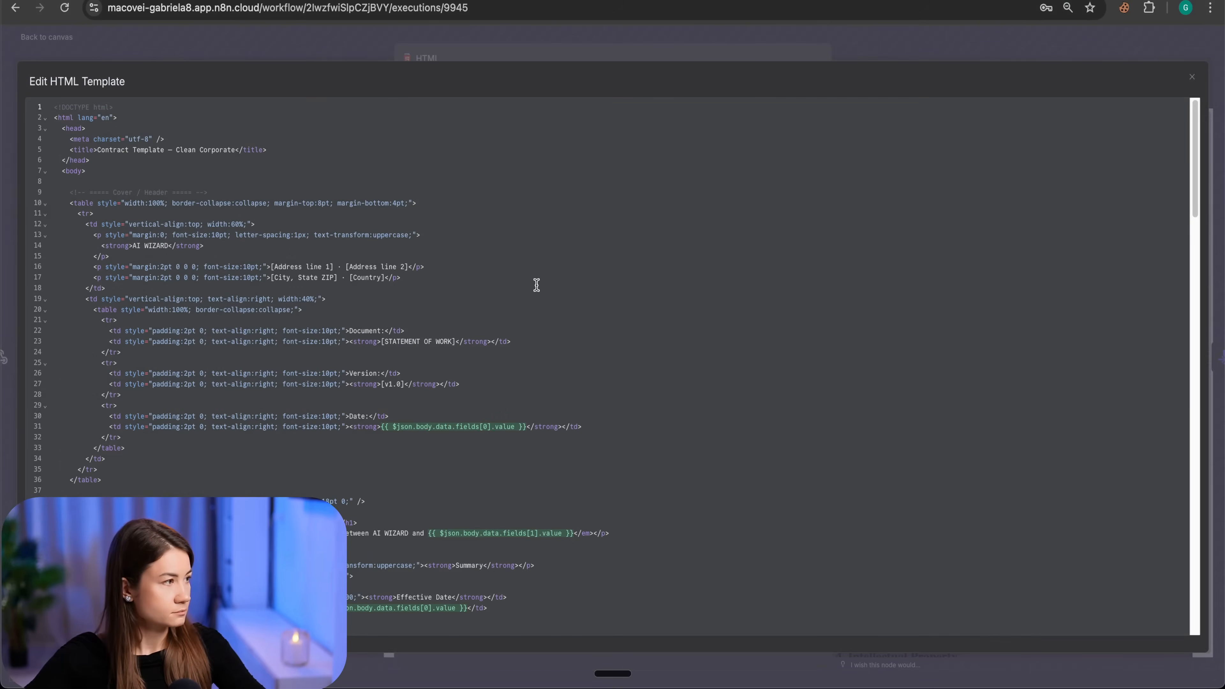
mouse_move(345, 254)
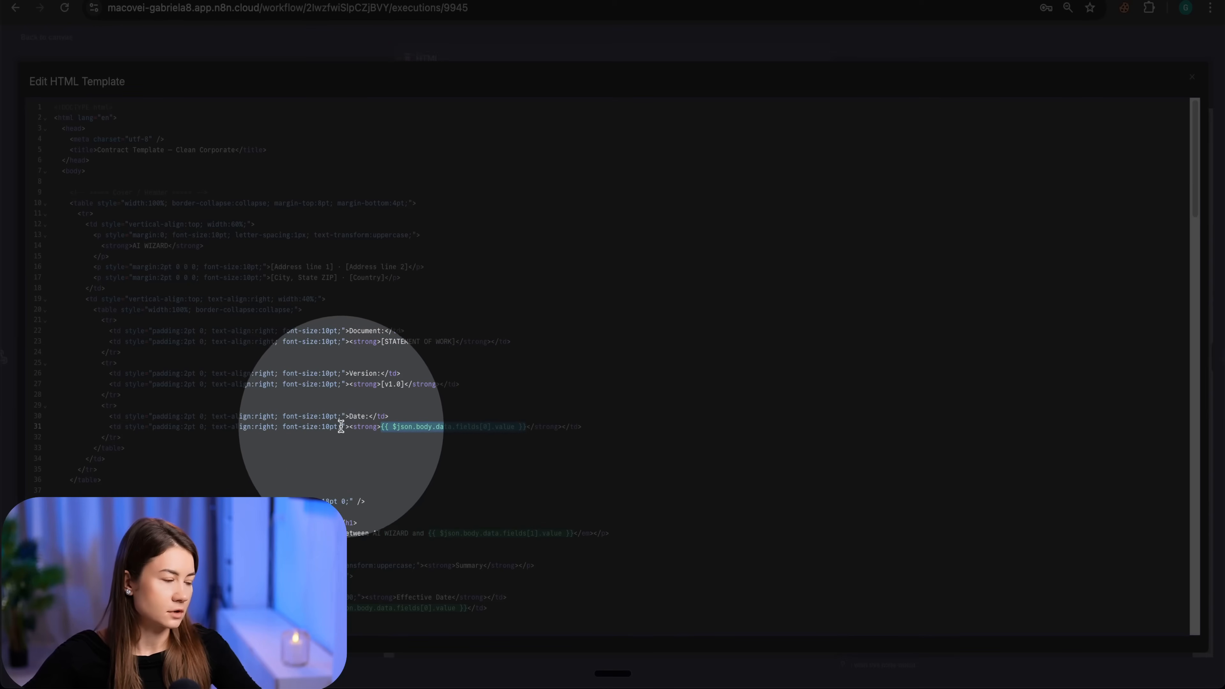
scroll(down, 3)
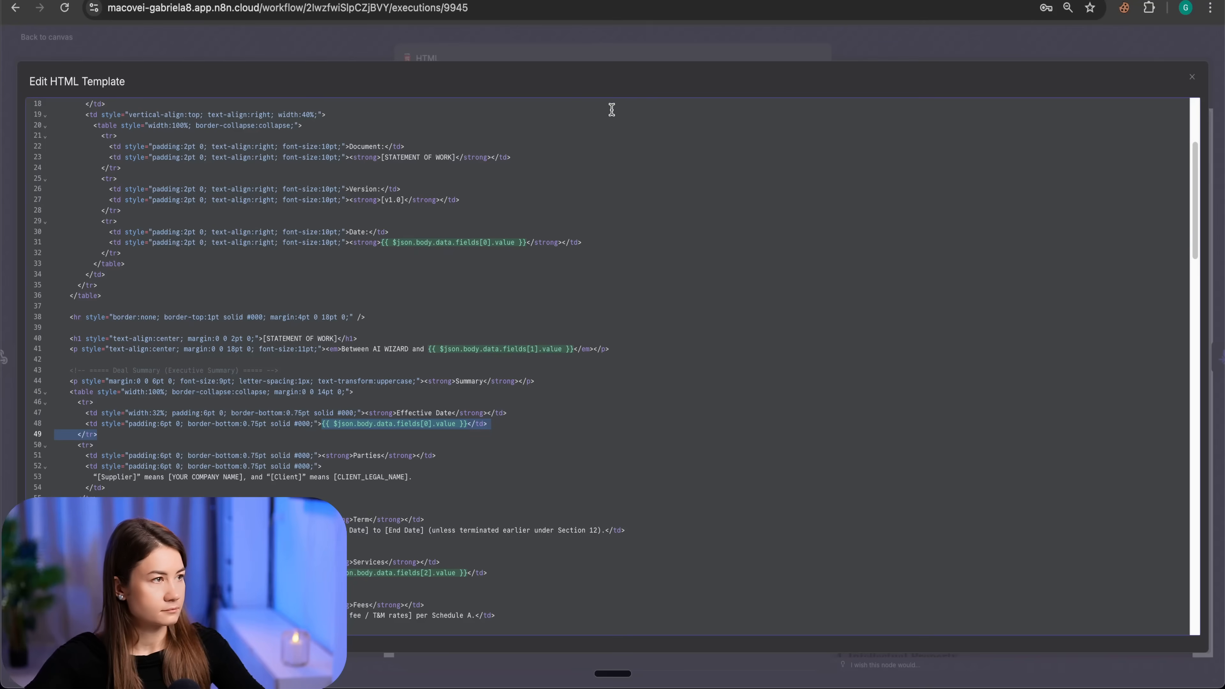
click(1190, 77)
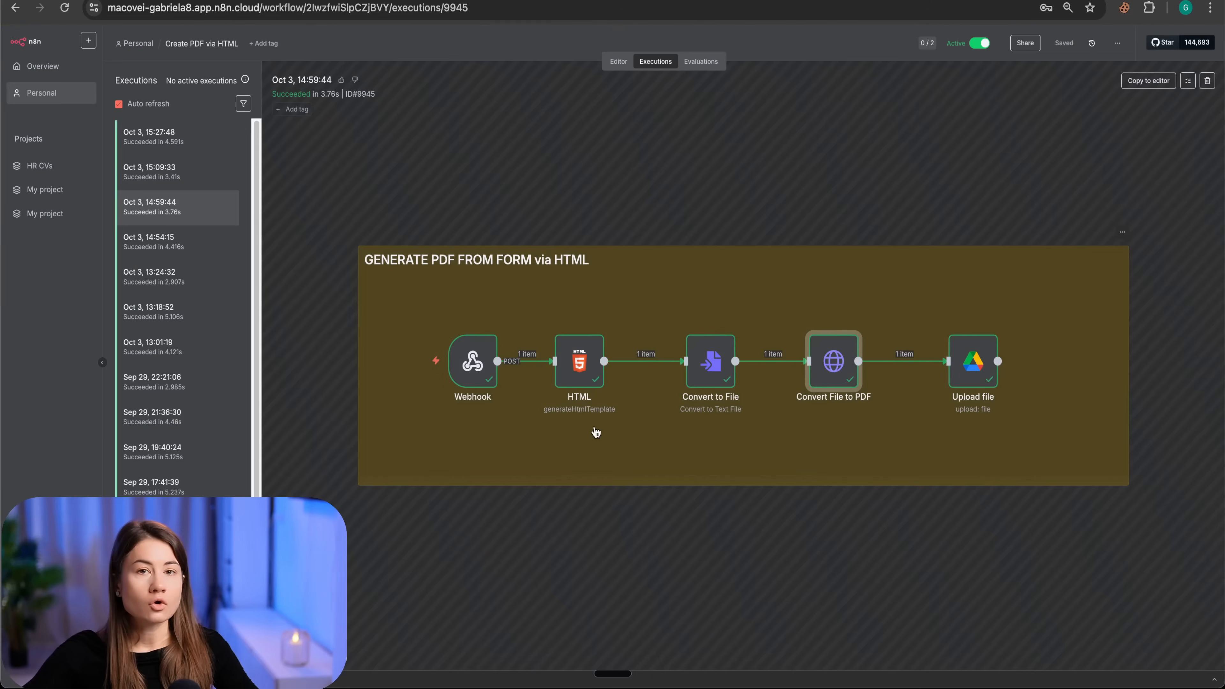
mouse_move(574, 390)
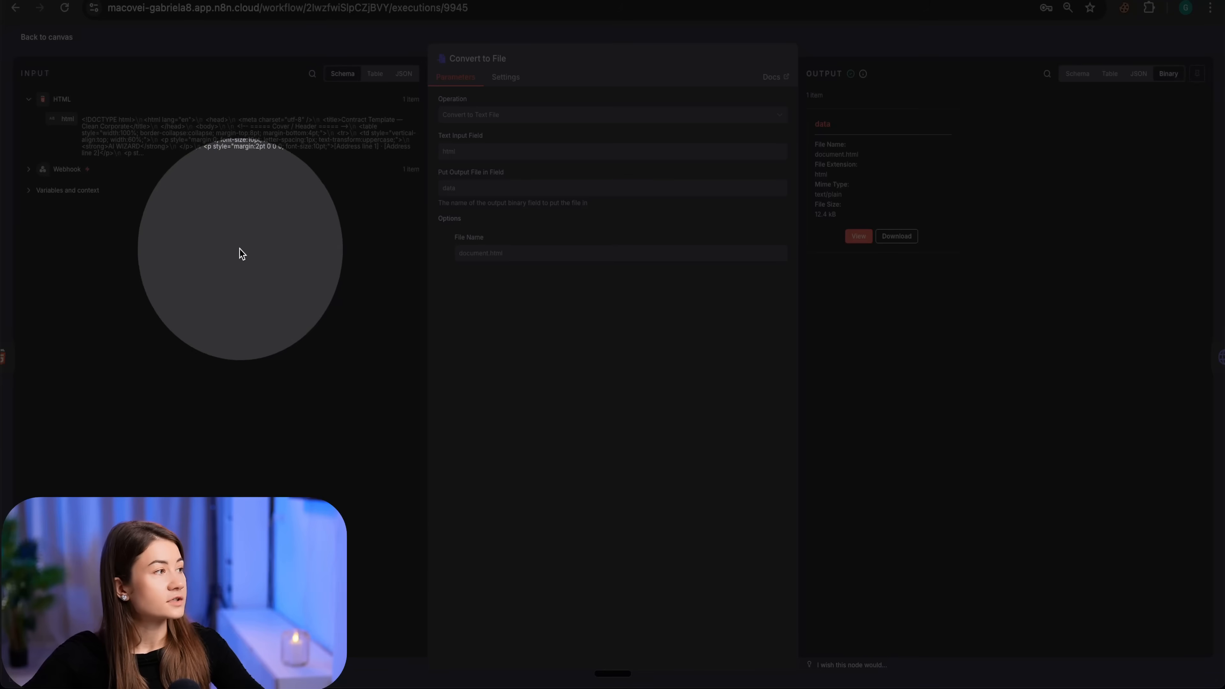
mouse_move(829, 125)
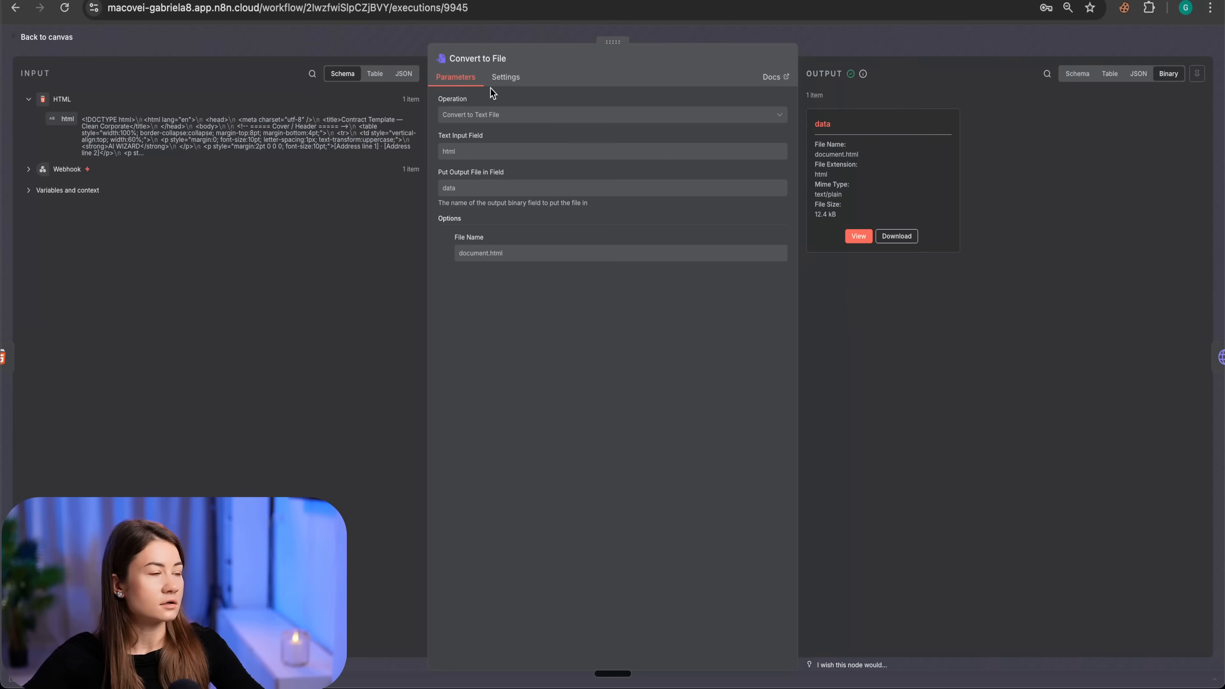
mouse_move(868, 51)
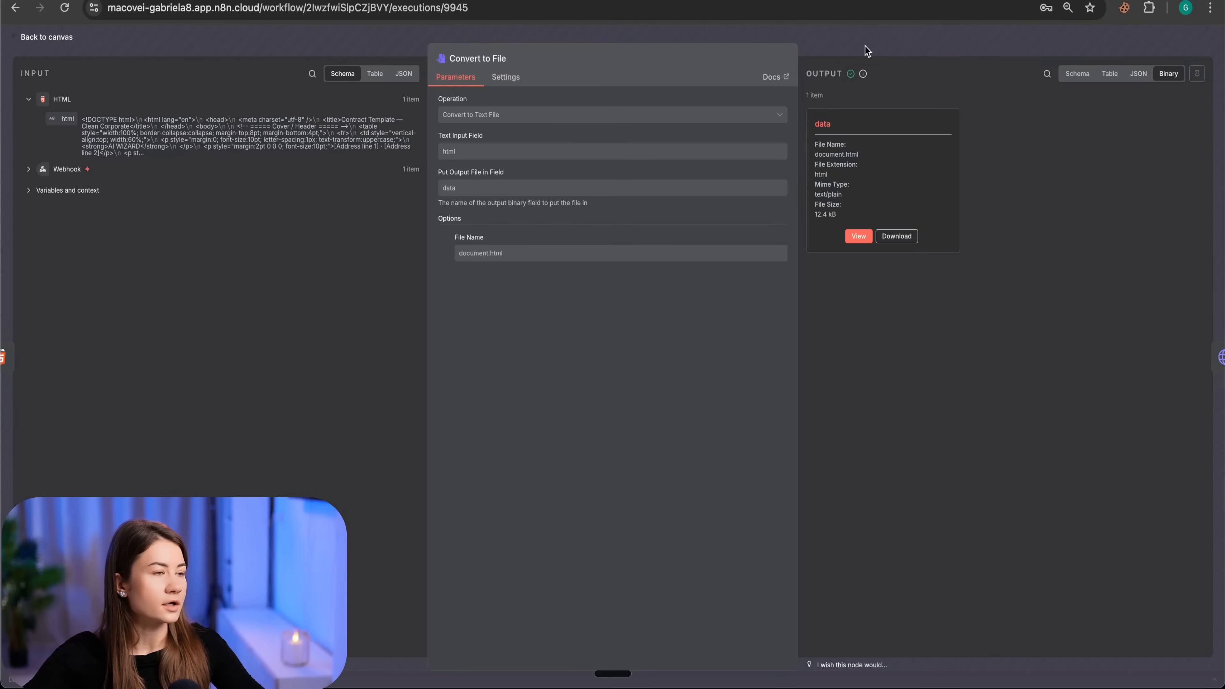
Leave the Convert to File node after reviewing its document.html settings.
click(702, 343)
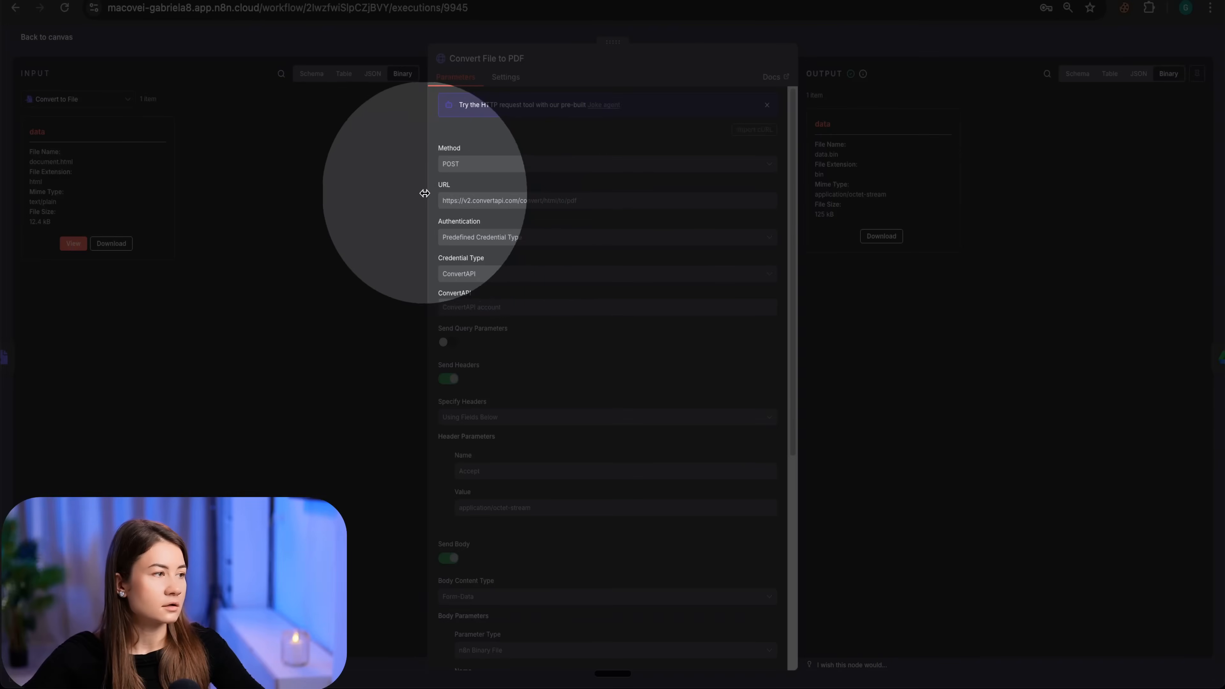
mouse_move(508, 212)
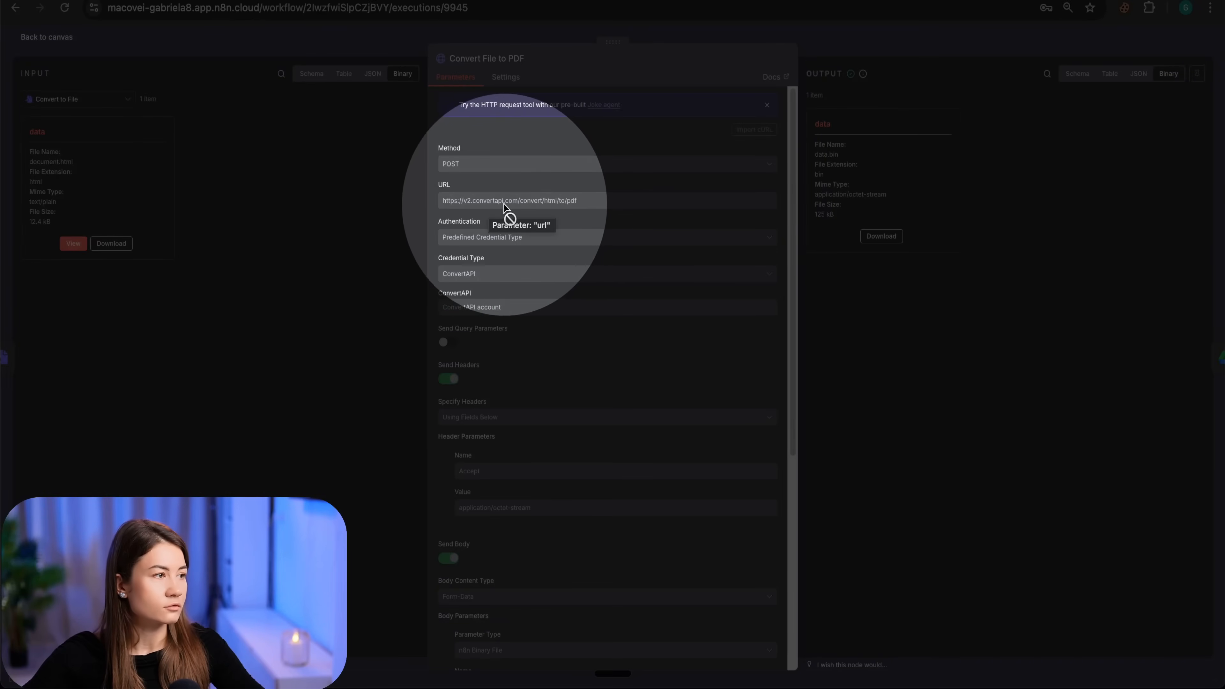
mouse_move(588, 219)
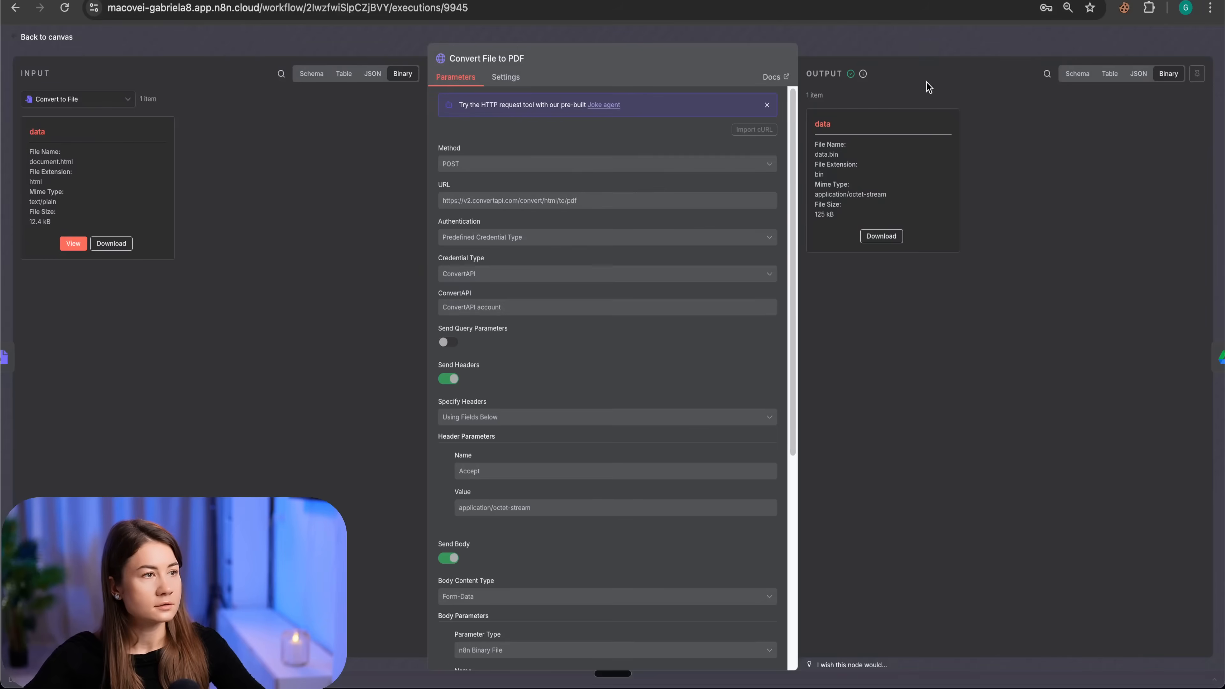
Leave the Convert File to PDF node after reviewing its ConvertAPI request.
click(46, 37)
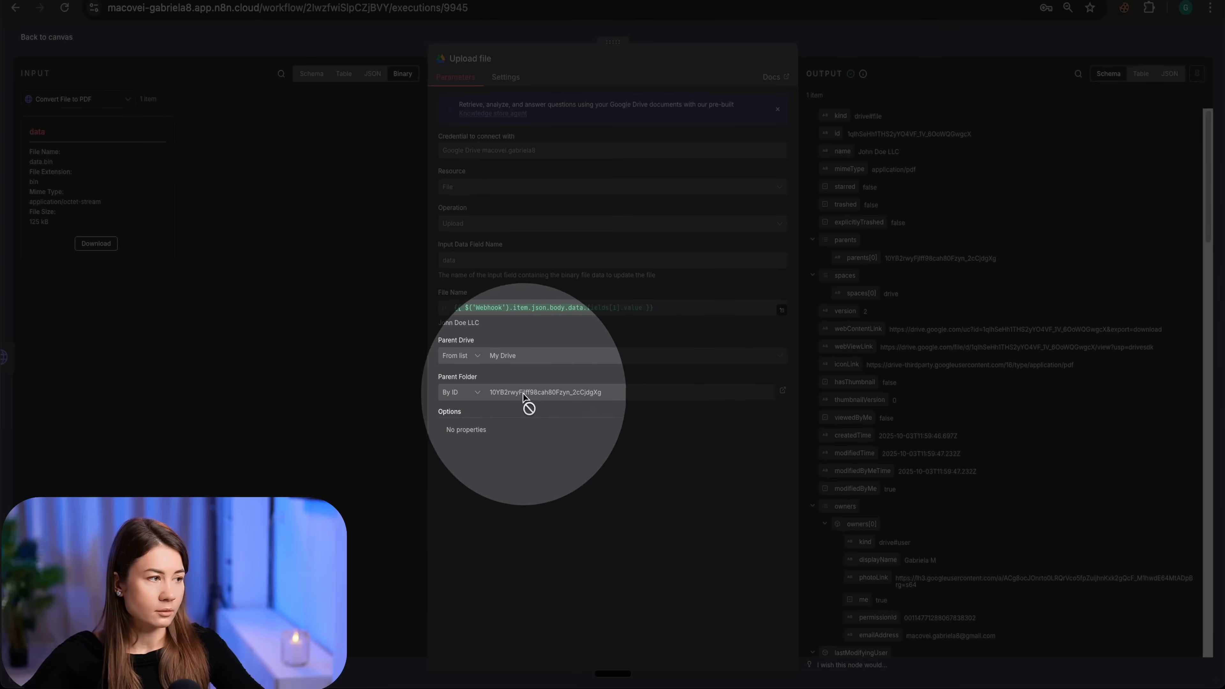
mouse_move(465, 319)
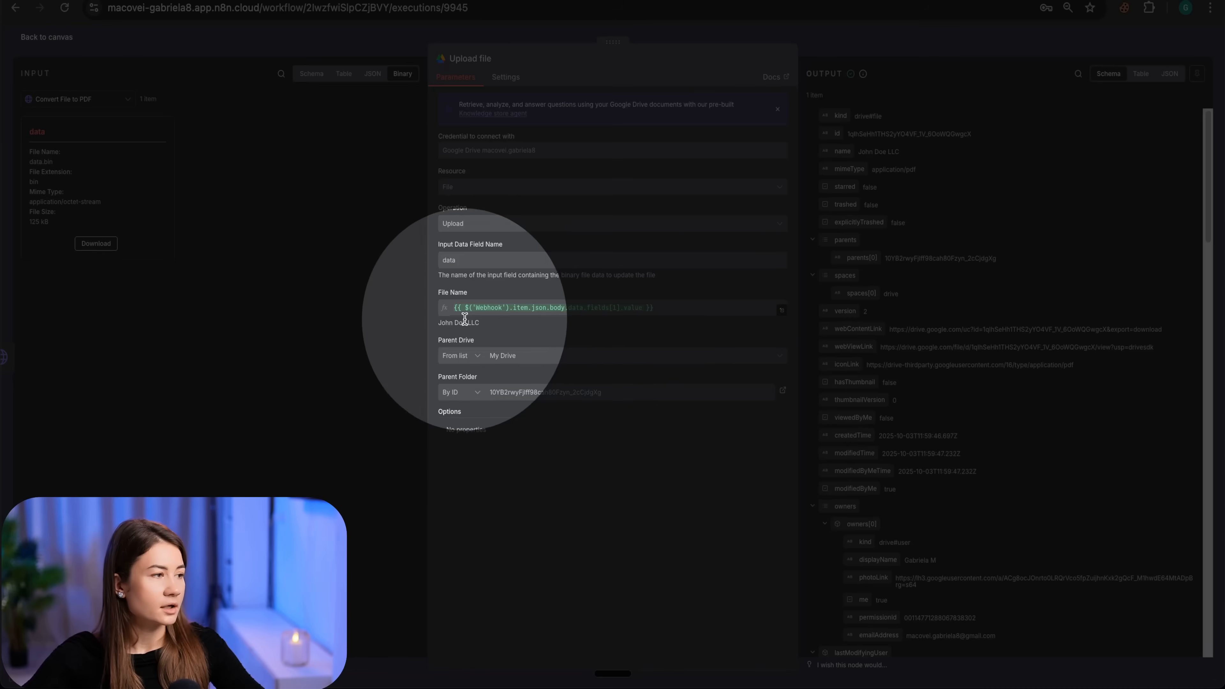